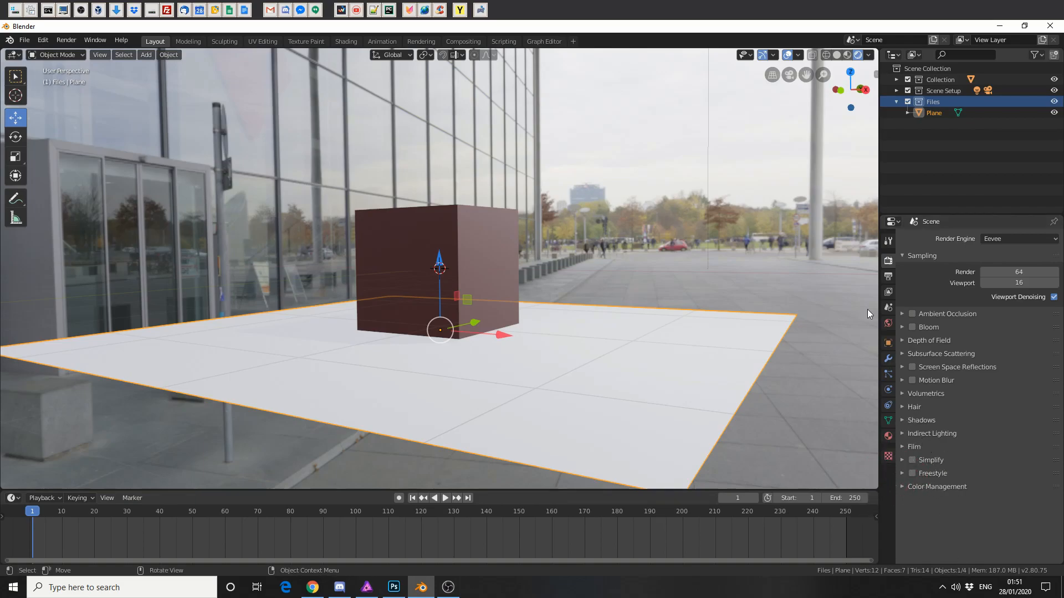
{"action": "mouse_move", "coordinate": [888, 262]}
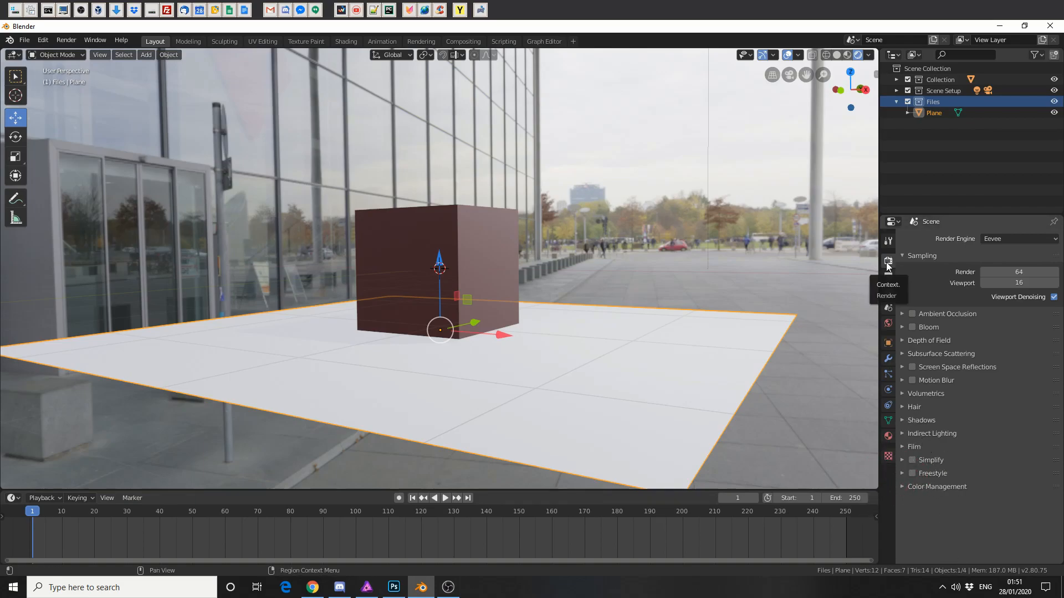
Step: Enable Film Transparent in the Eevee render settings to remove the background
{"action": "left_click", "coordinate": [903, 446]}
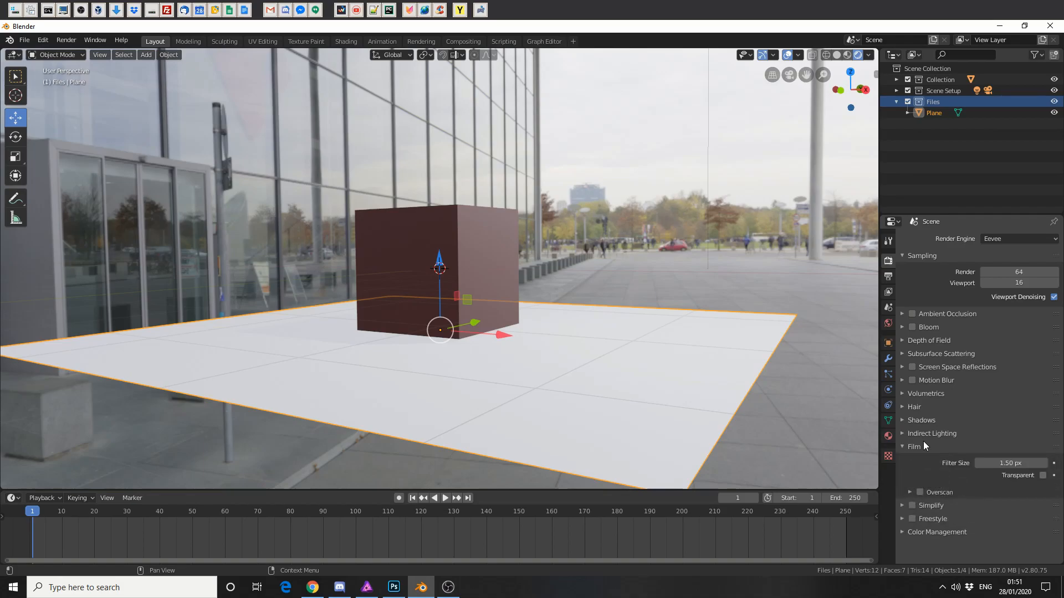
{"action": "left_click", "coordinate": [1042, 475]}
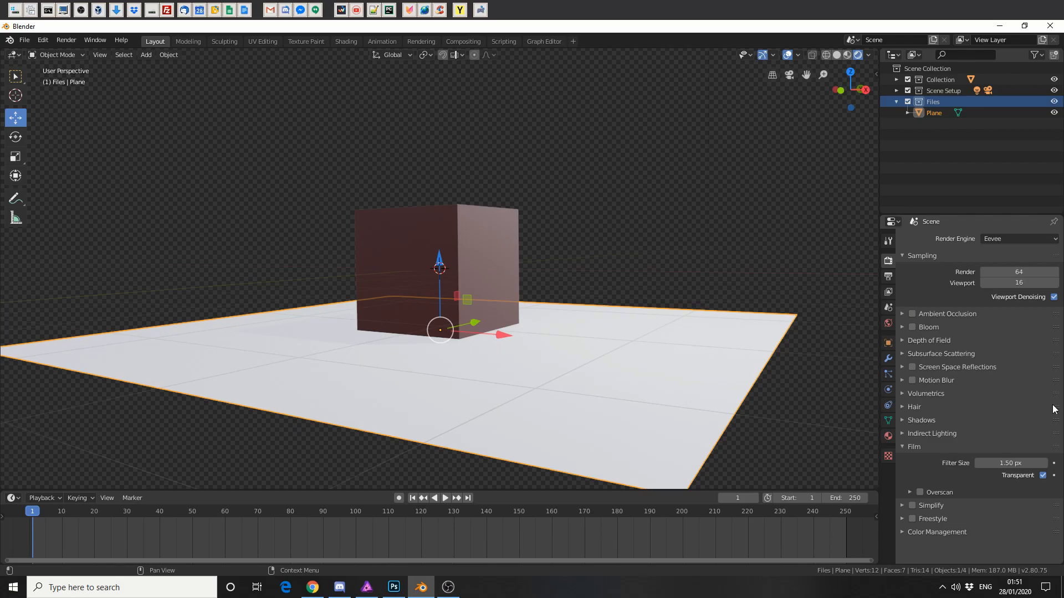
Step: Switch the render engine to Cycles, keeping the transparent film
{"action": "left_click", "coordinate": [1019, 240]}
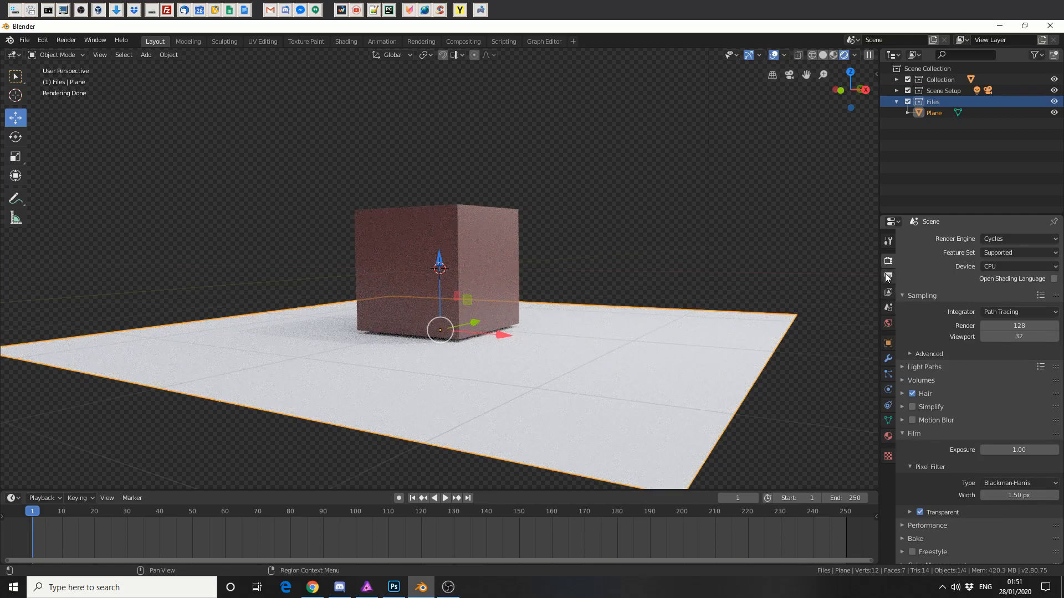
Step: Show the image output settings with OpenEXR format and full float colour depth
{"action": "left_click", "coordinate": [888, 278]}
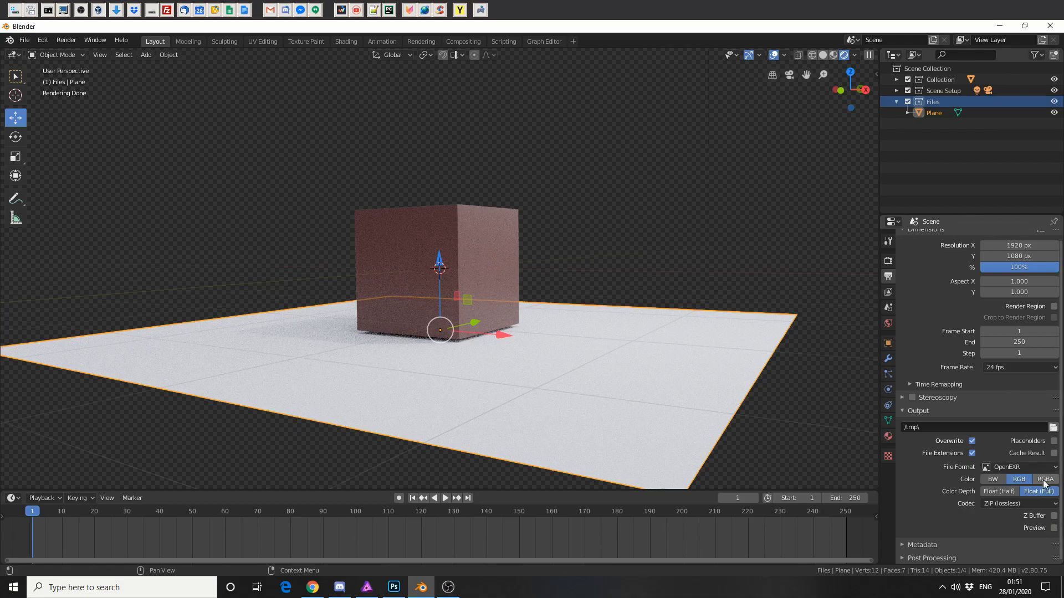
{"action": "mouse_move", "coordinate": [1044, 479]}
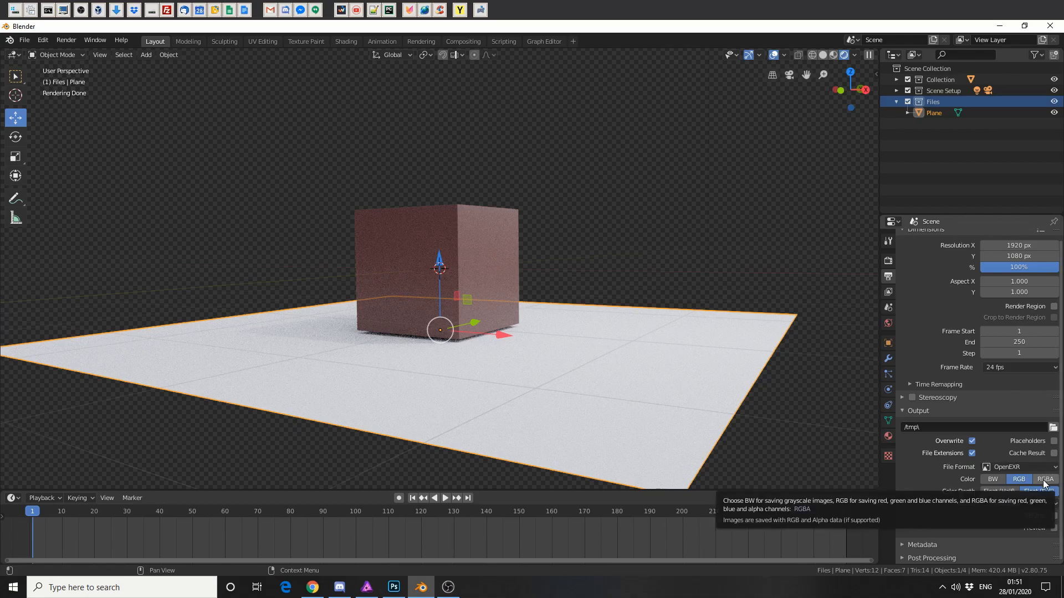